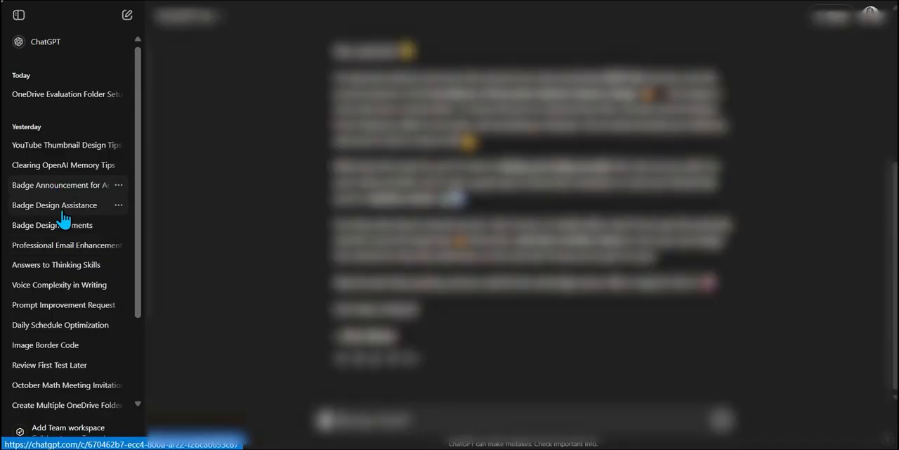
# - Open the YouTube Thumbnail Design Tips chat from the sidebar history
pyautogui.click(52, 225)
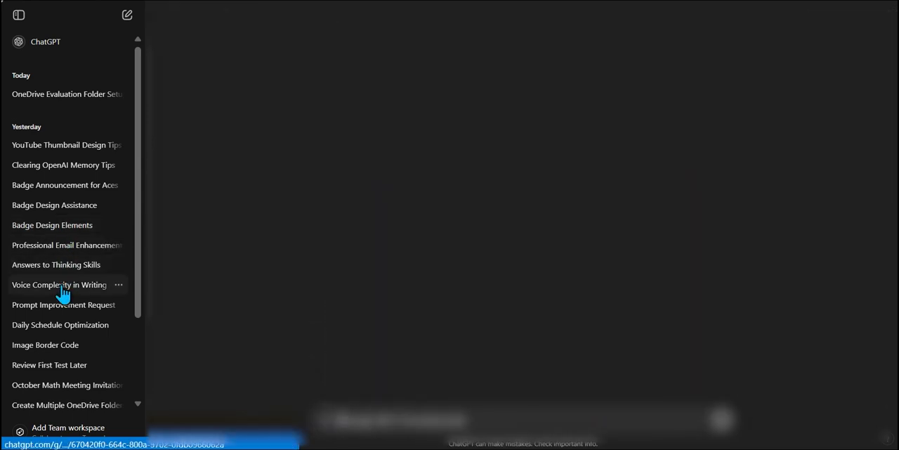
pyautogui.click(66, 145)
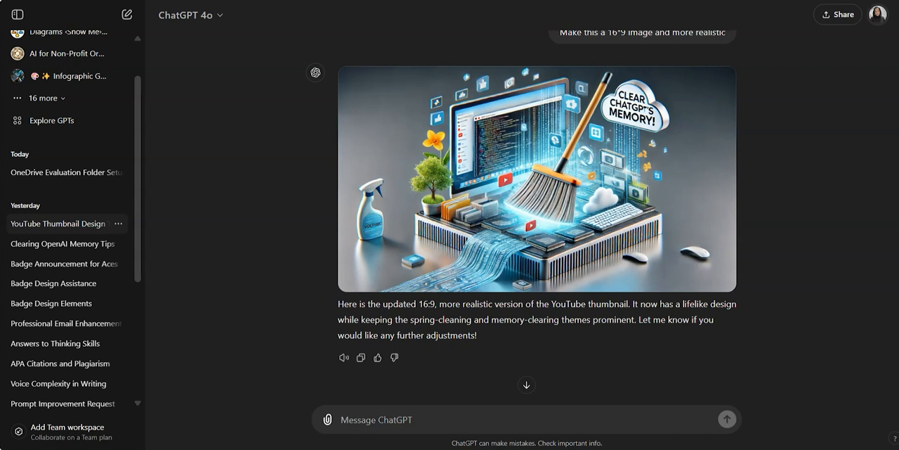
# - Open Settings from the profile menu and show the Personalization tab with Memory
pyautogui.click(877, 14)
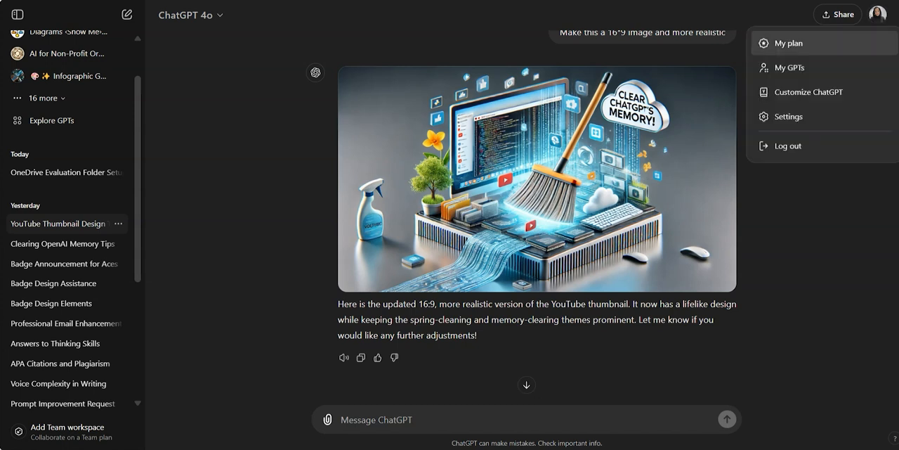
pyautogui.click(788, 116)
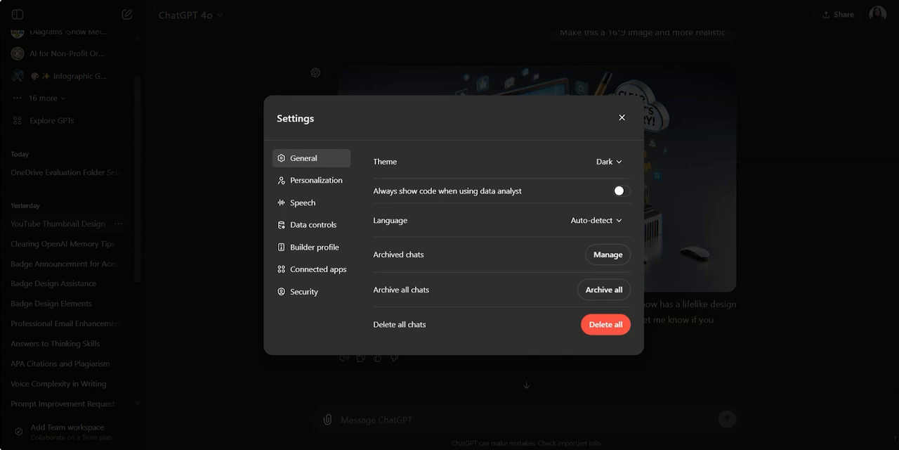
pyautogui.click(311, 180)
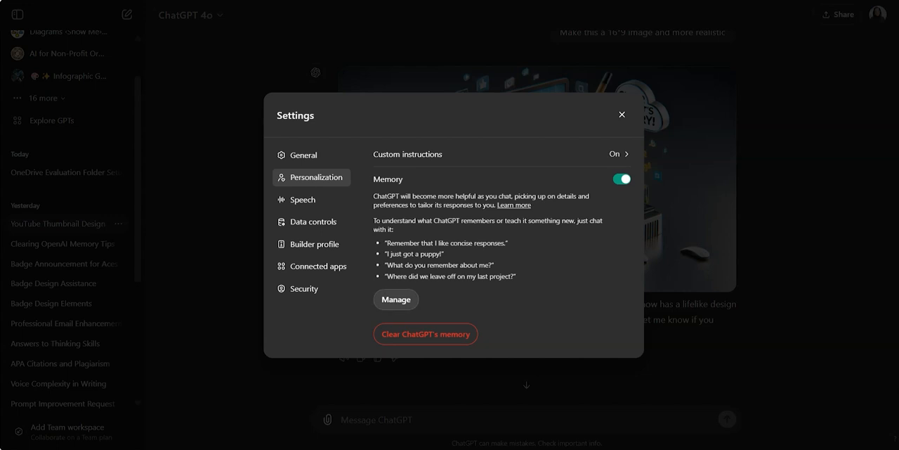
# - Open the Memory manager listing saved memories
pyautogui.click(396, 299)
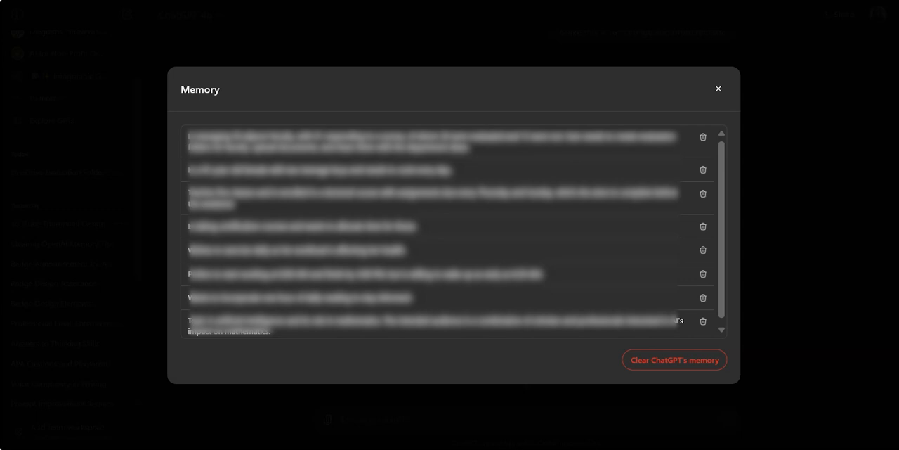
pyautogui.moveTo(703, 137)
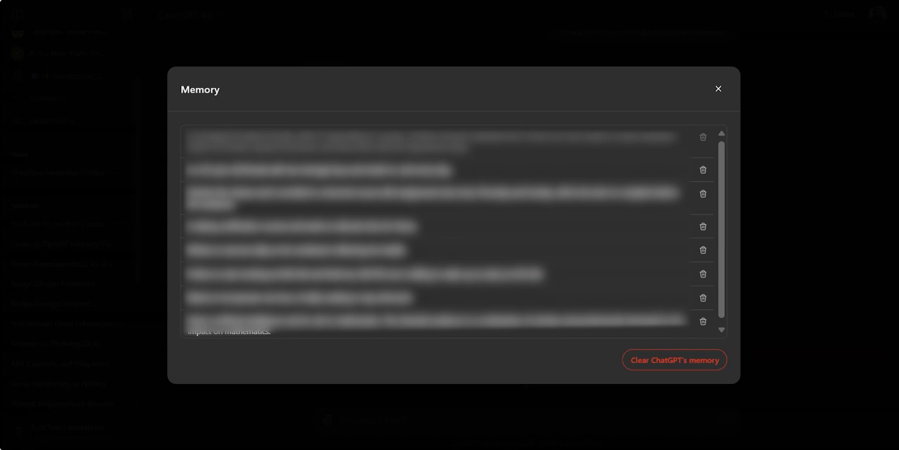
# - Forget the teaching-five-classes memory, then clear all remaining memories
pyautogui.click(703, 170)
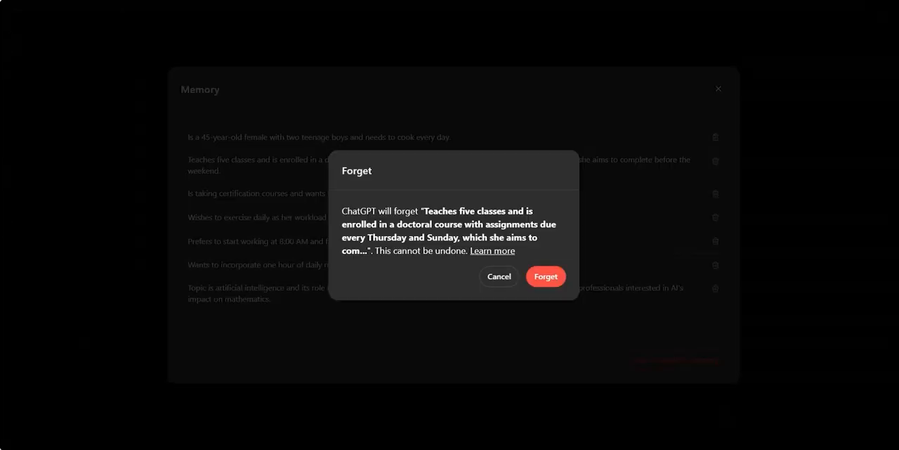
pyautogui.click(546, 276)
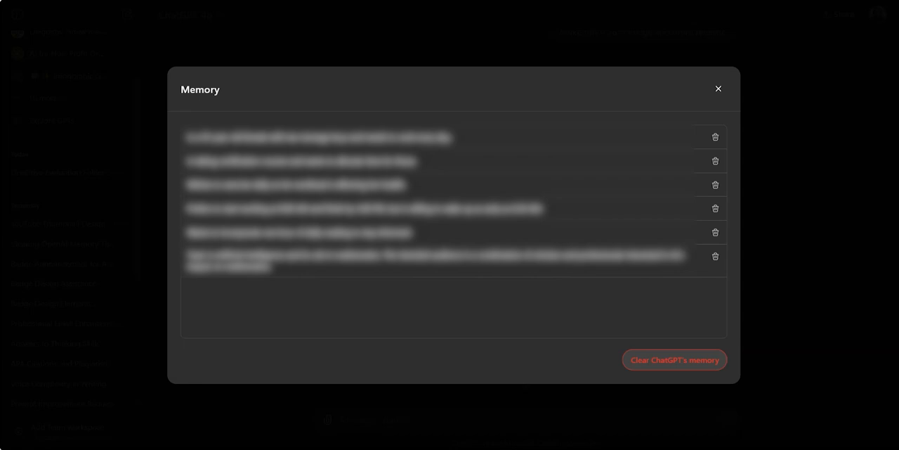
pyautogui.click(673, 359)
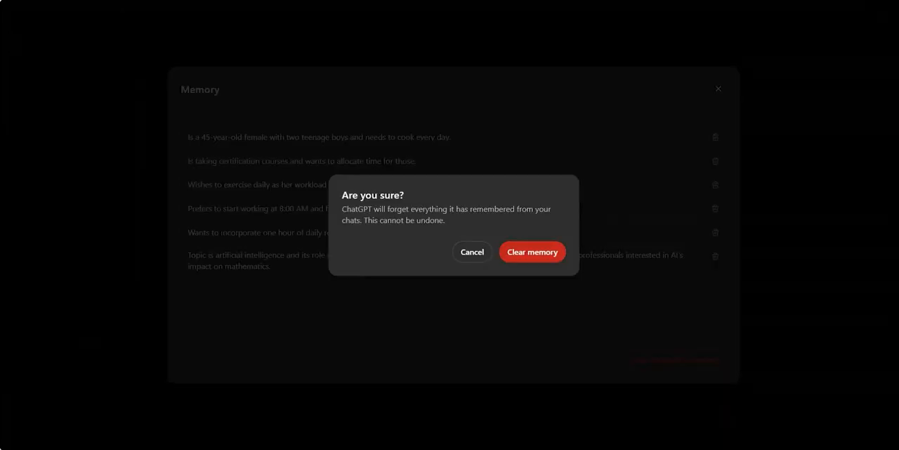
pyautogui.click(532, 251)
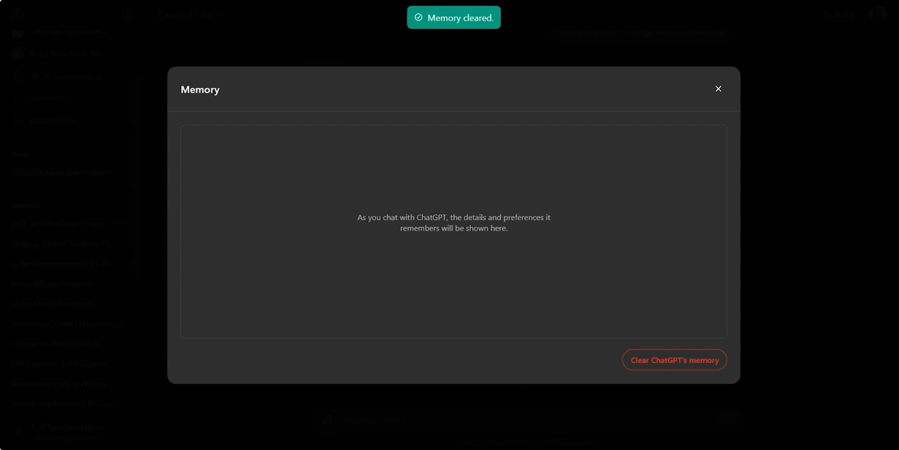